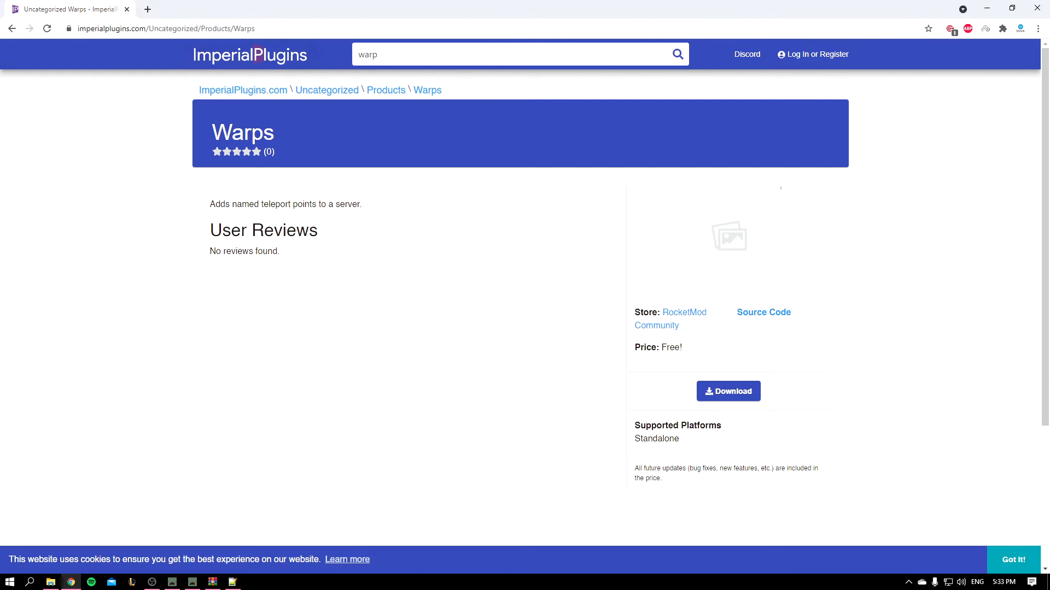
# Download the free Warps plugin's Default (Standalone) branch from ImperialPlugins.
pyautogui.click(727, 391)
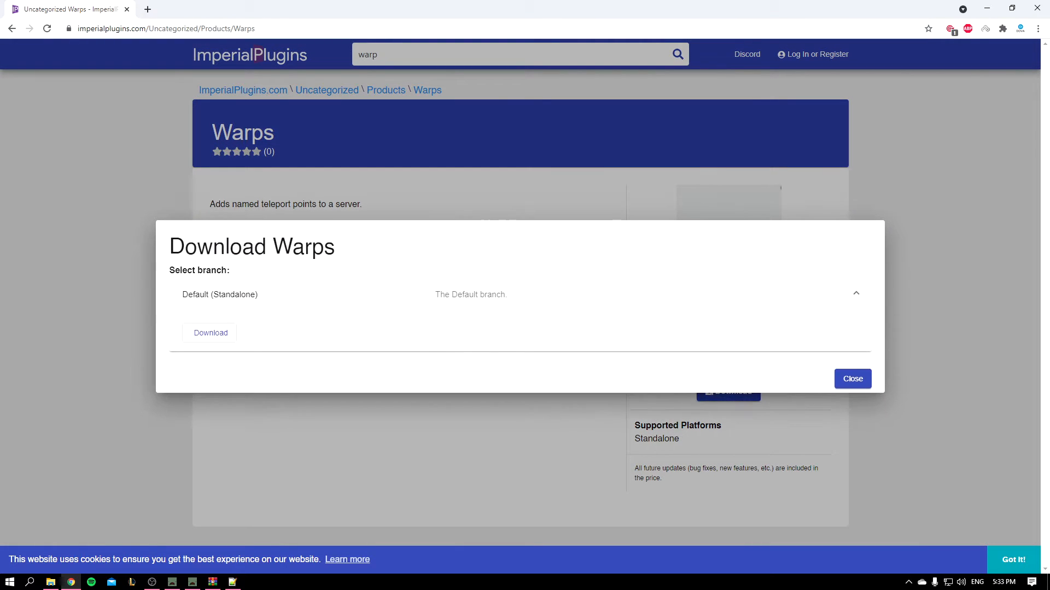
pyautogui.click(210, 333)
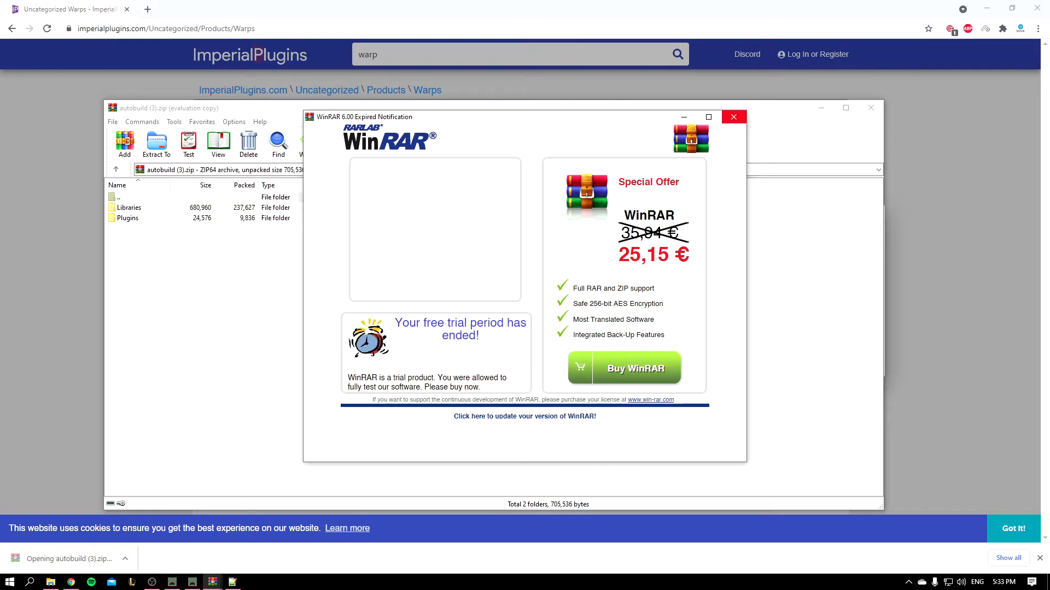
# Dismiss the WinRAR expired notice and inspect the archive's Libraries and Plugins folders.
pyautogui.click(732, 117)
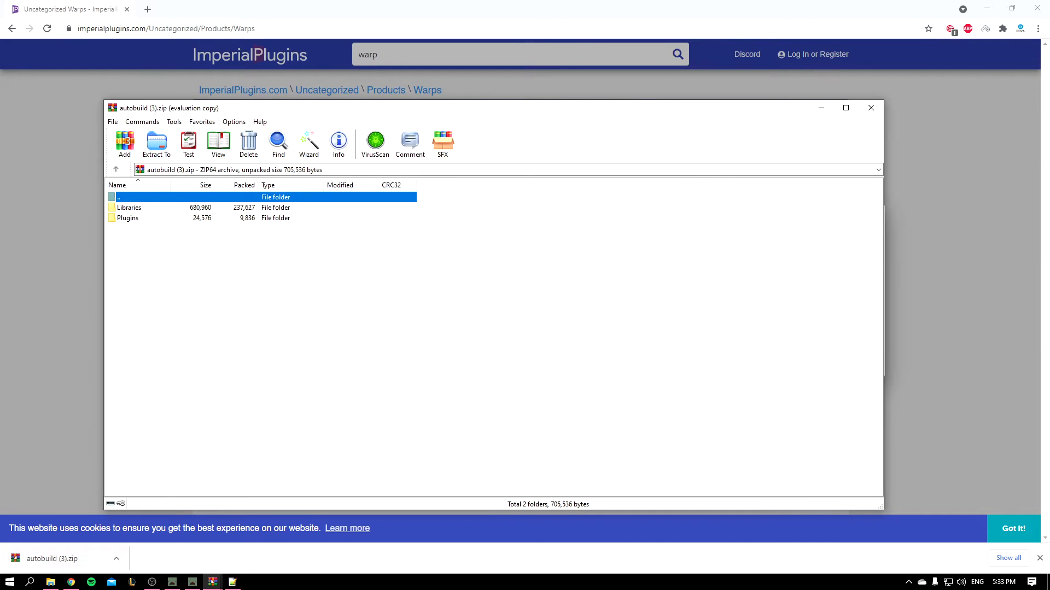
pyautogui.doubleClick(129, 208)
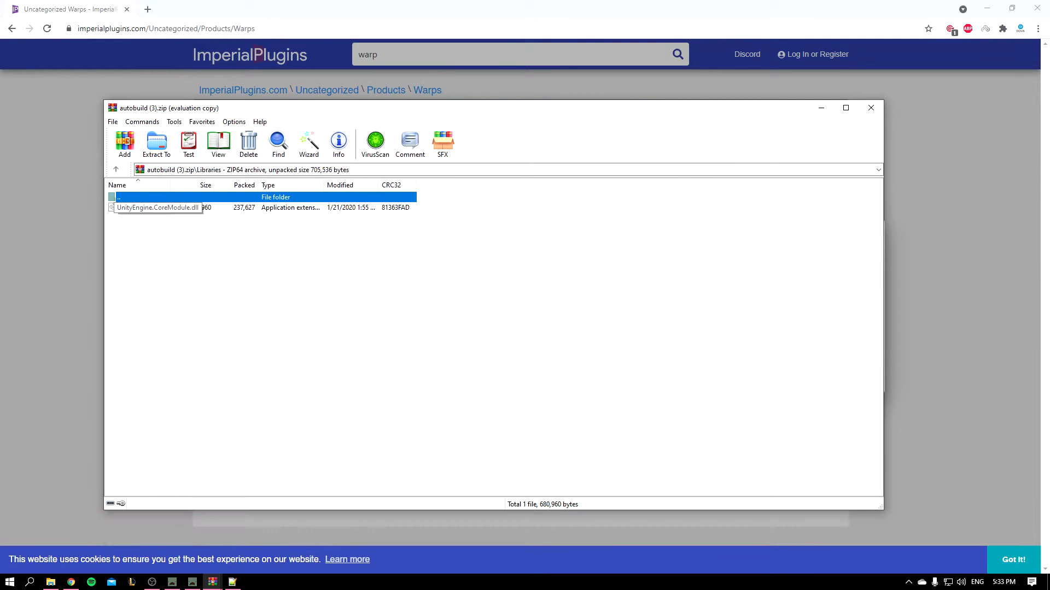
pyautogui.click(115, 169)
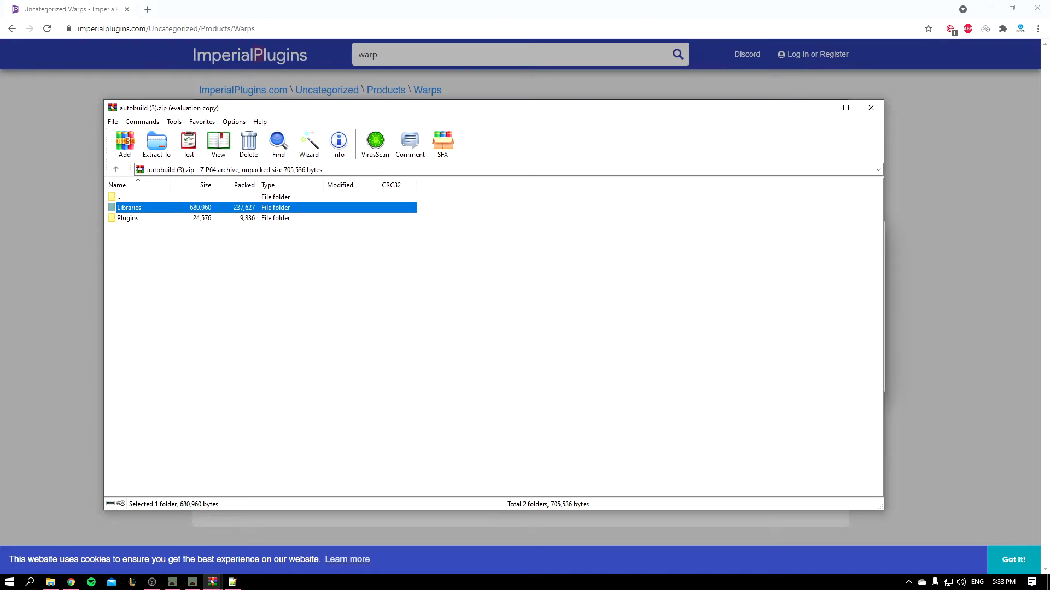
pyautogui.doubleClick(127, 217)
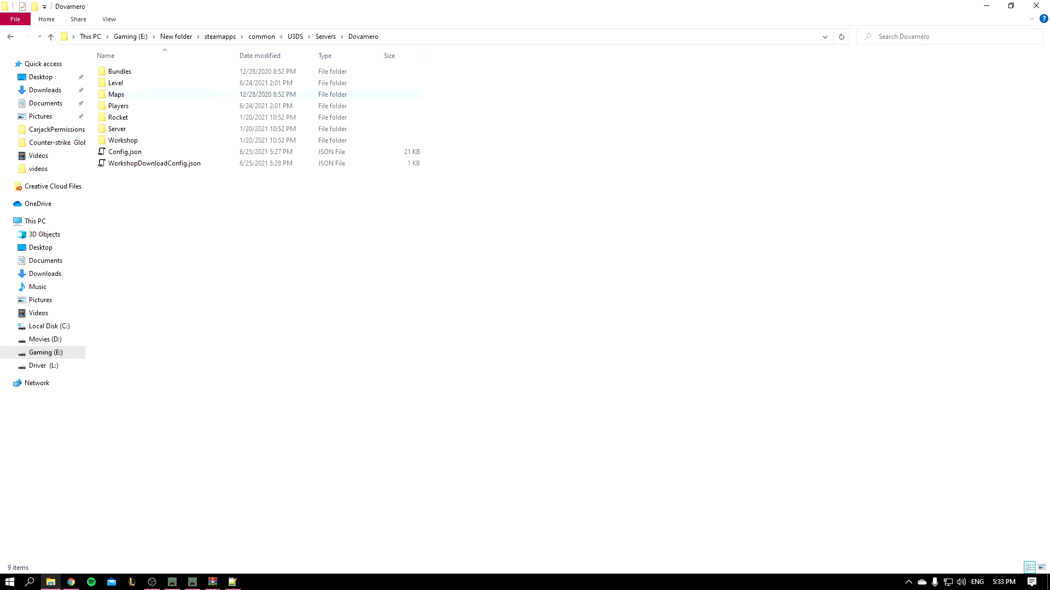
# Navigate the Dovamero server's Rocket folder to its Plugins folder holding Warps.dll, briefly checking Dova.bat in U3DS.
pyautogui.click(118, 117)
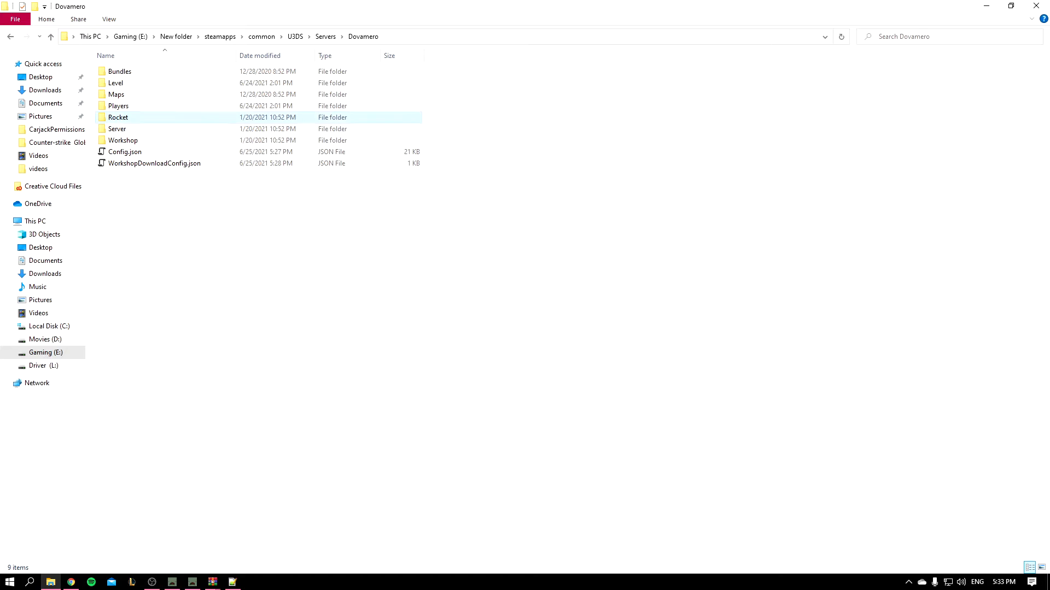
pyautogui.doubleClick(118, 117)
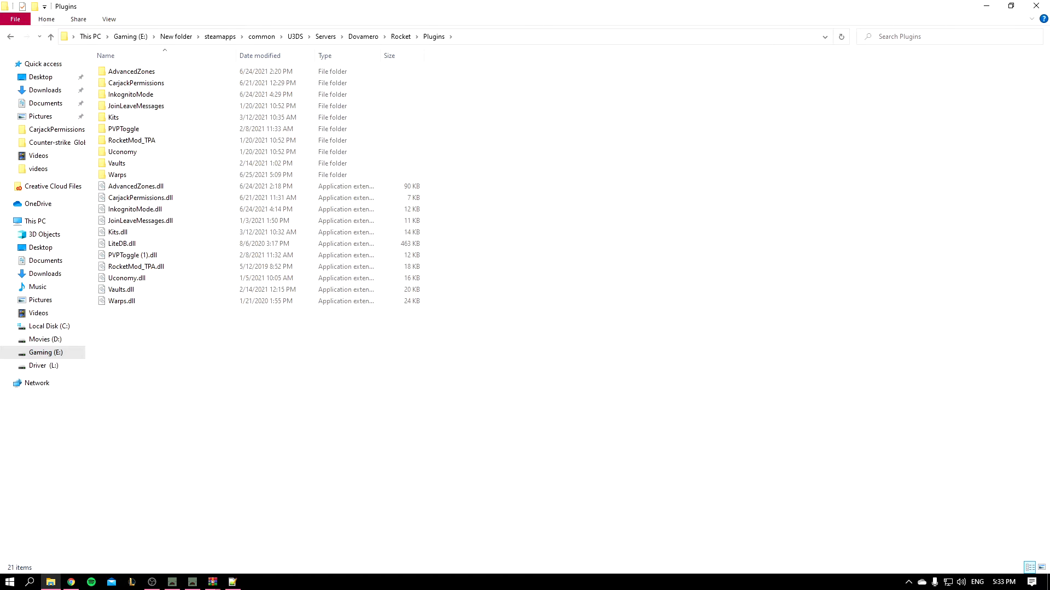
pyautogui.click(122, 301)
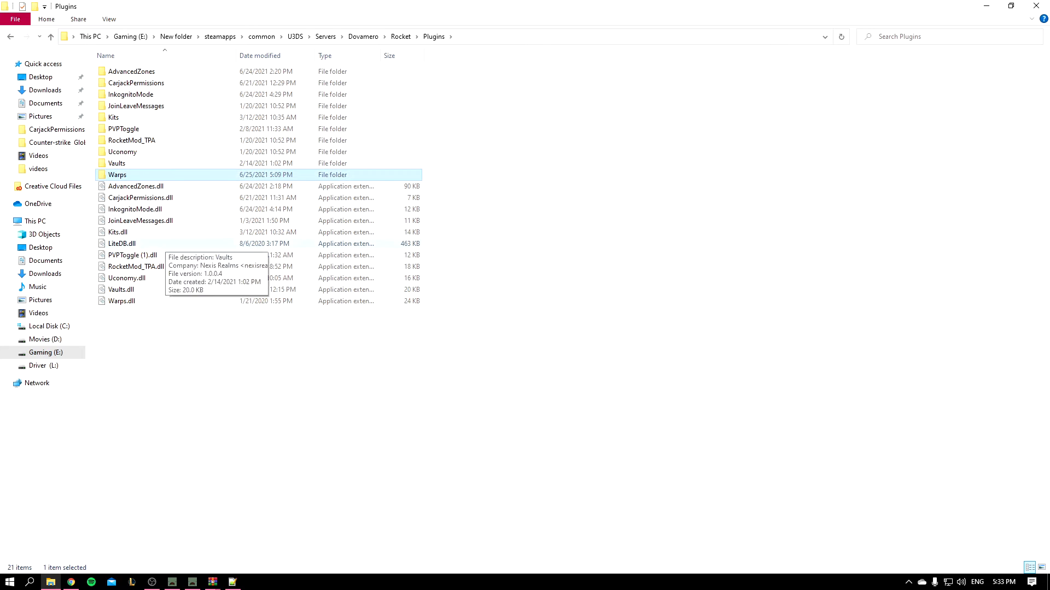
pyautogui.click(295, 36)
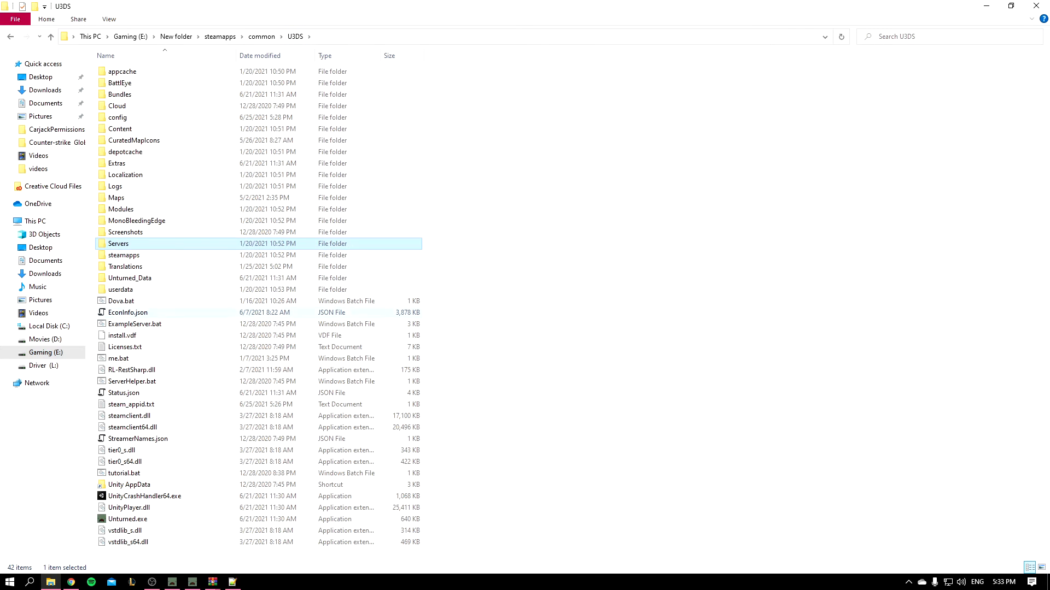
pyautogui.click(121, 301)
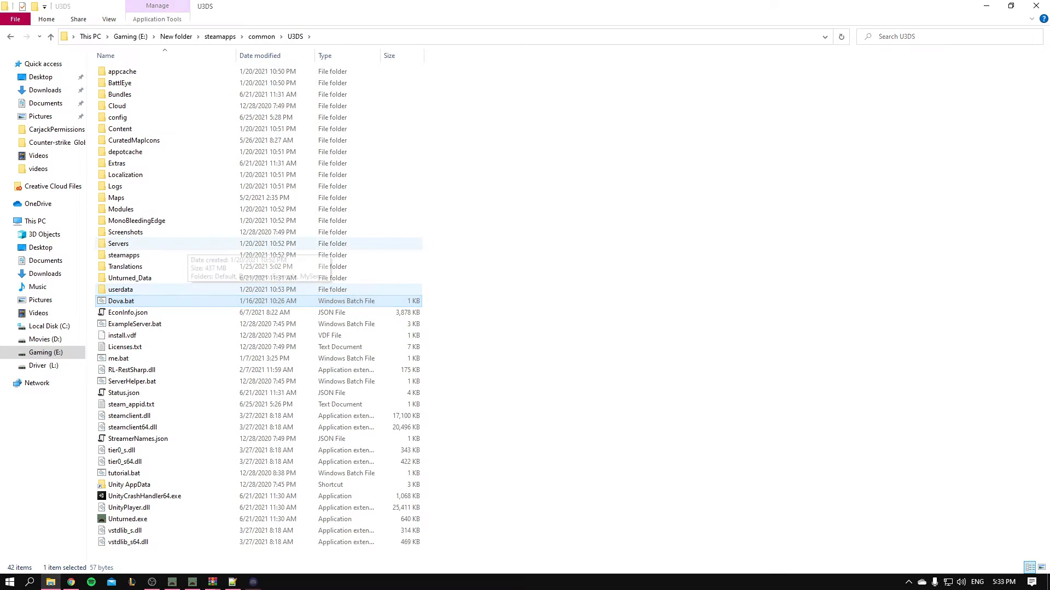
pyautogui.click(118, 242)
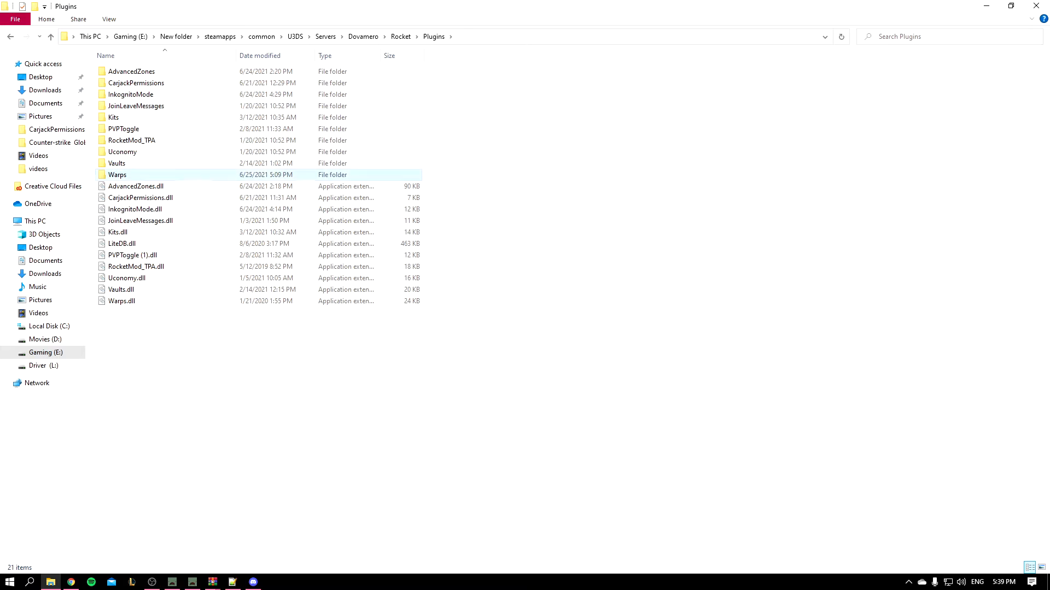
# Edit Warps.configuration.xml from the Warps folder with Notepad++.
pyautogui.rightClick(143, 71)
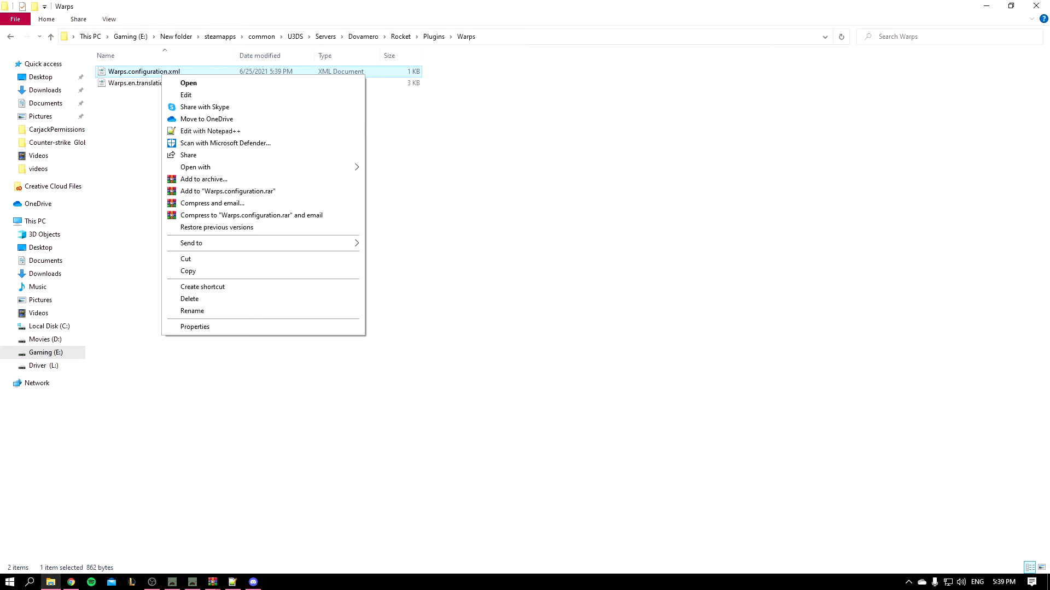
pyautogui.click(210, 130)
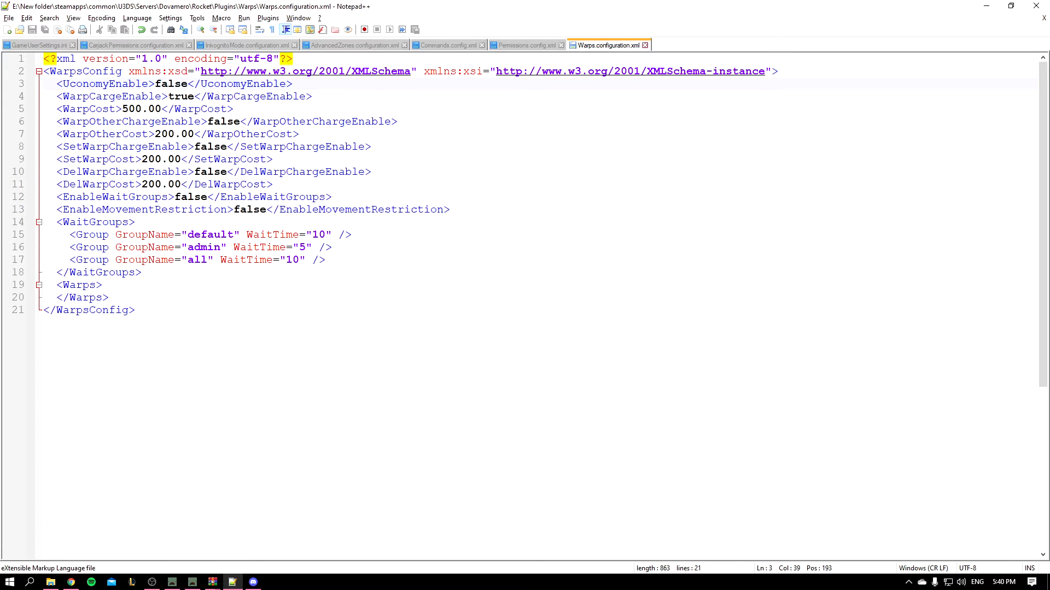
# Set UconomyEnable to true and WarpCost to 100.00 in the Warps configuration.
pyautogui.doubleClick(103, 84)
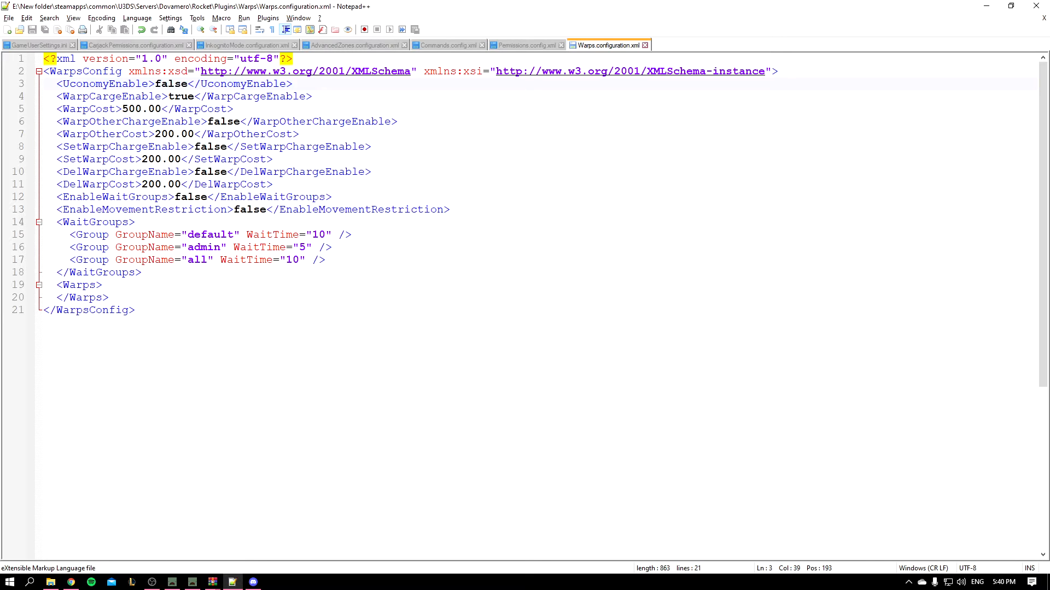
pyautogui.click(291, 83)
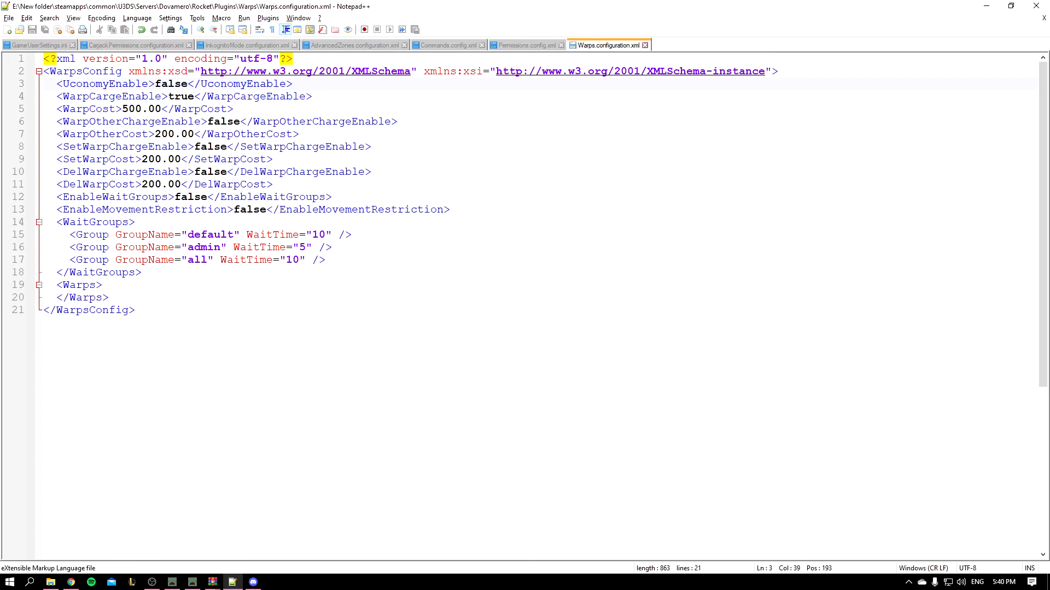
pyautogui.doubleClick(170, 84)
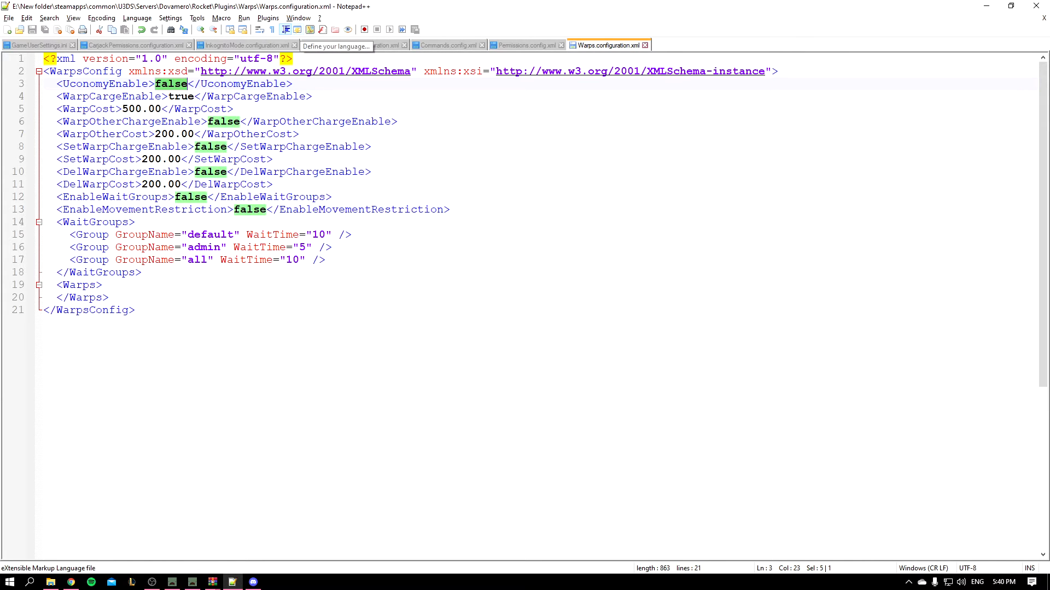
pyautogui.write('true')
pyautogui.click(144, 108)
pyautogui.write('1')
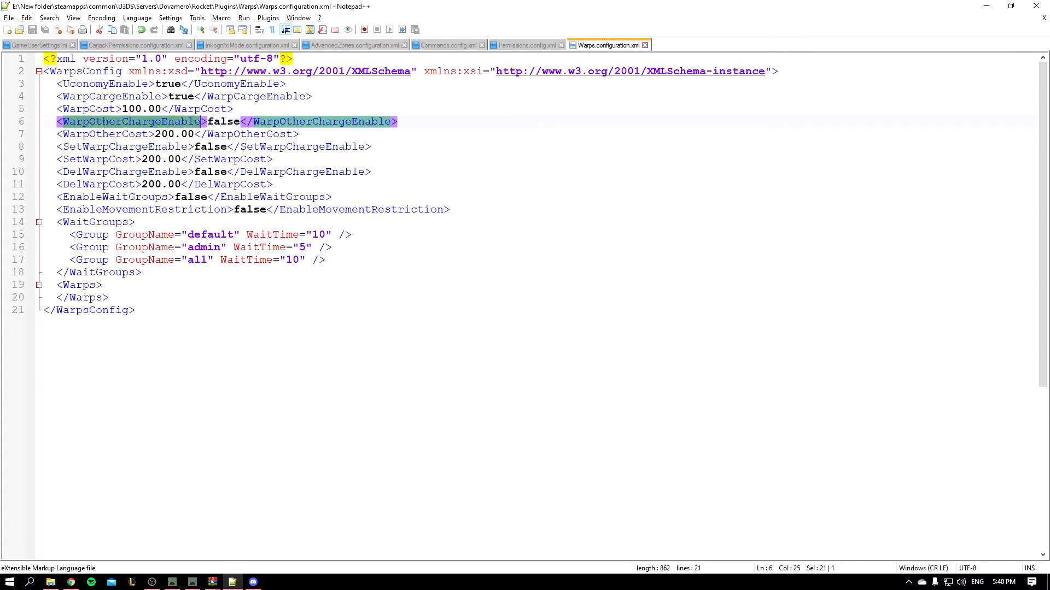
pyautogui.click(397, 121)
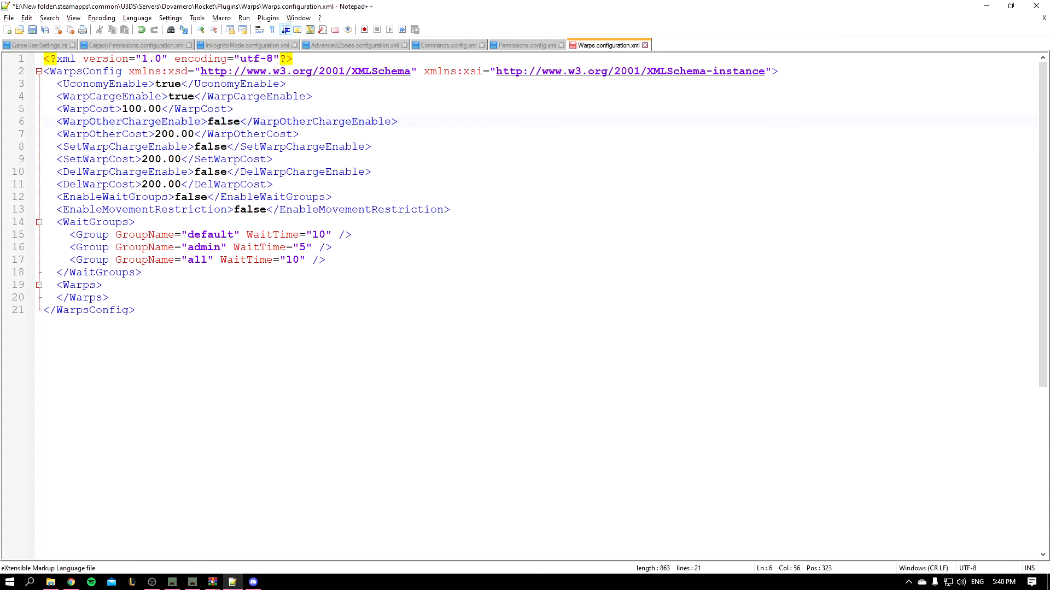
pyautogui.press('Backspace')
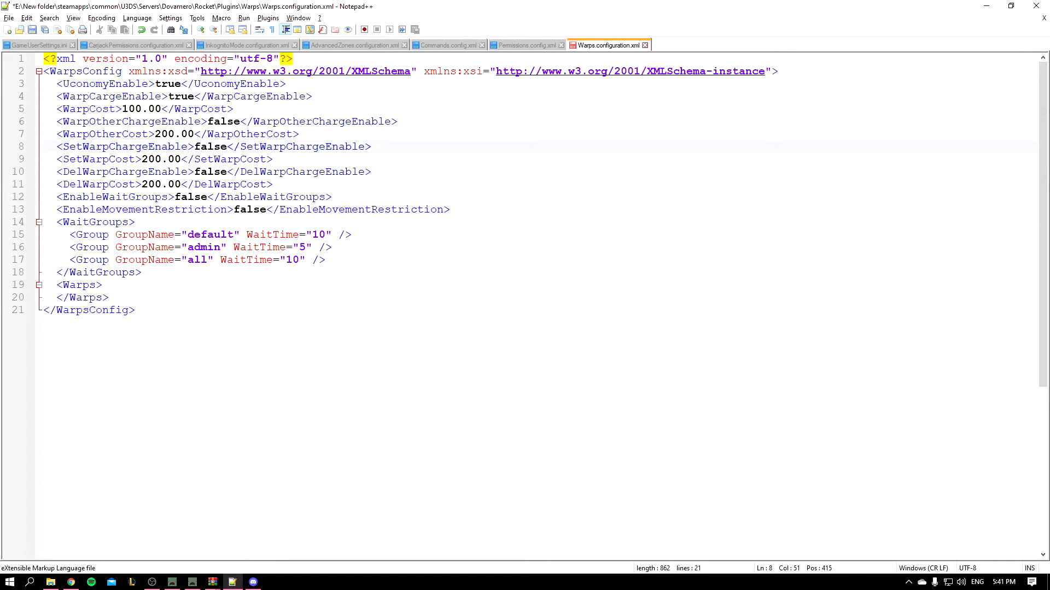
pyautogui.write('tr')
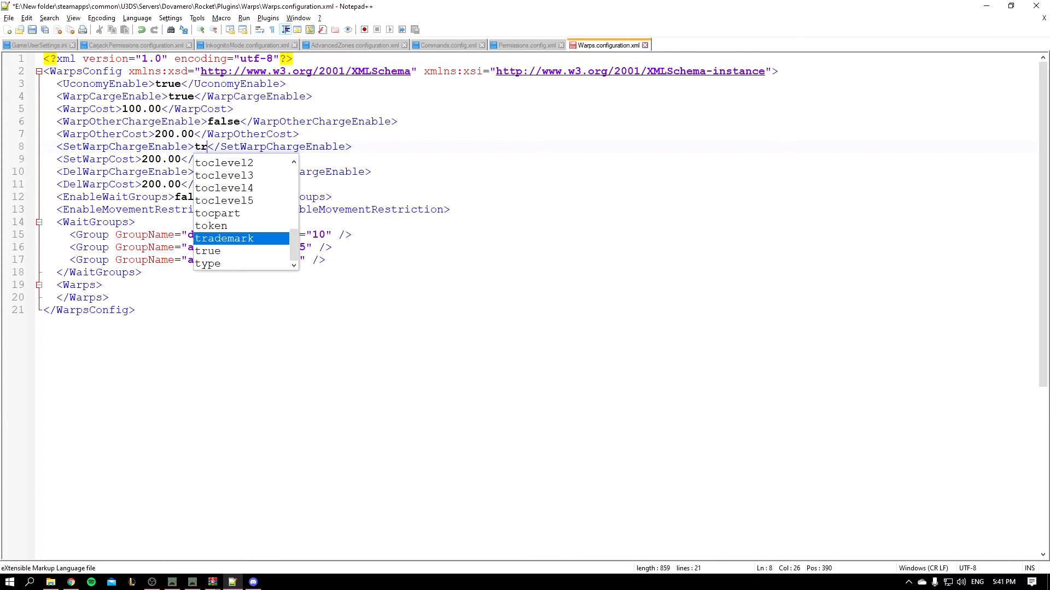
pyautogui.write('ue')
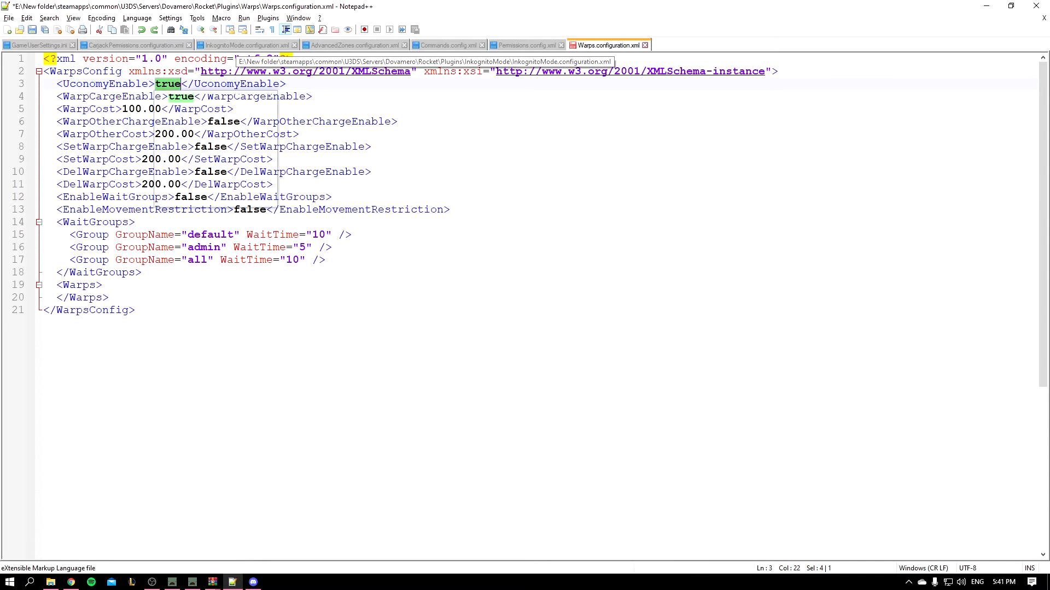
# Adjust remaining true/false settings and go to the 'all' wait group line under WaitGroups.
pyautogui.write('false')
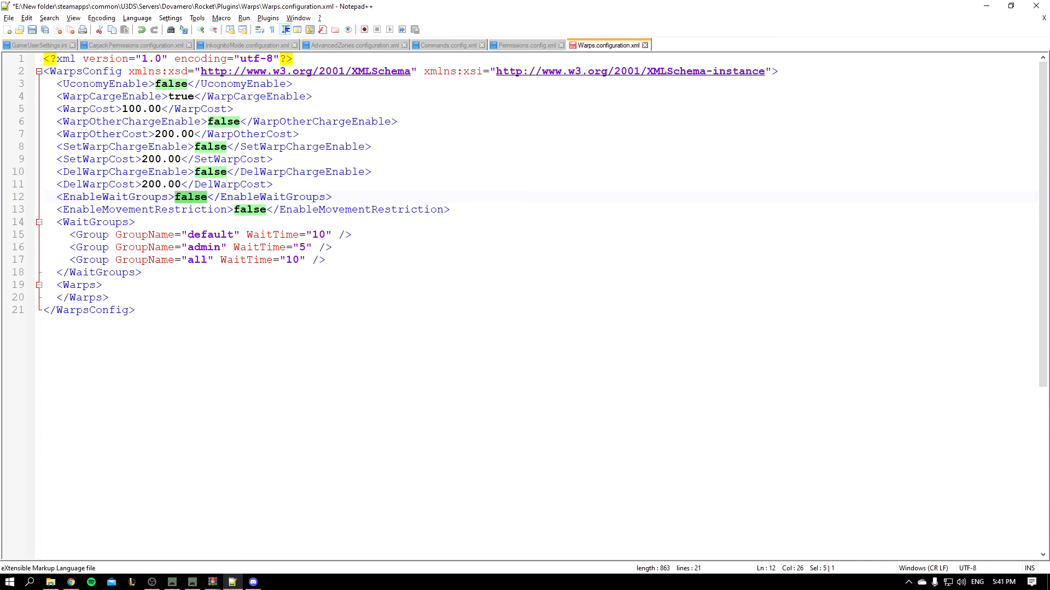
pyautogui.write('true')
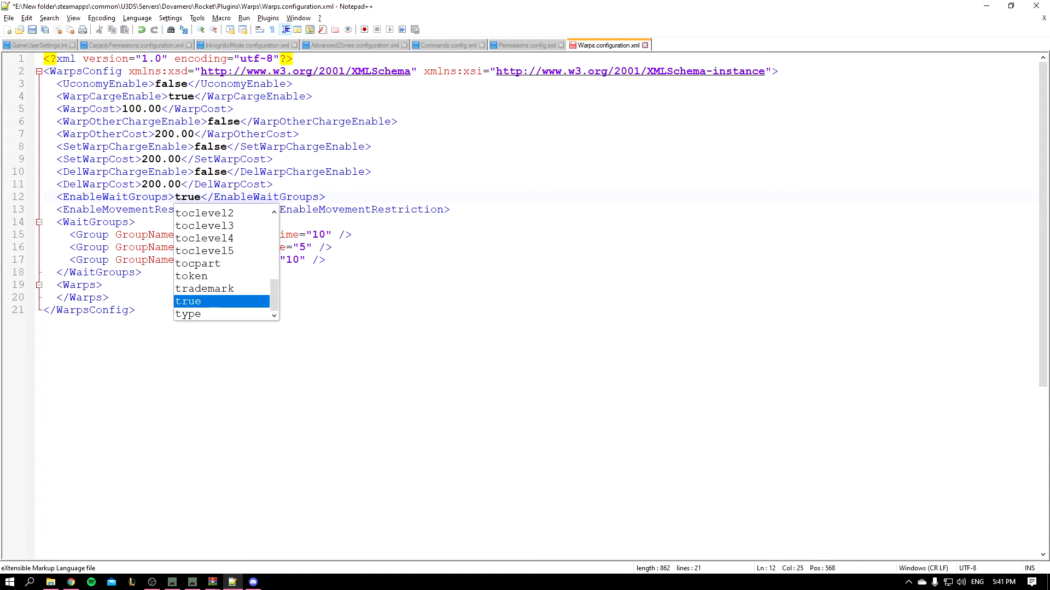
pyautogui.press('BackSpace')
pyautogui.write('fals')
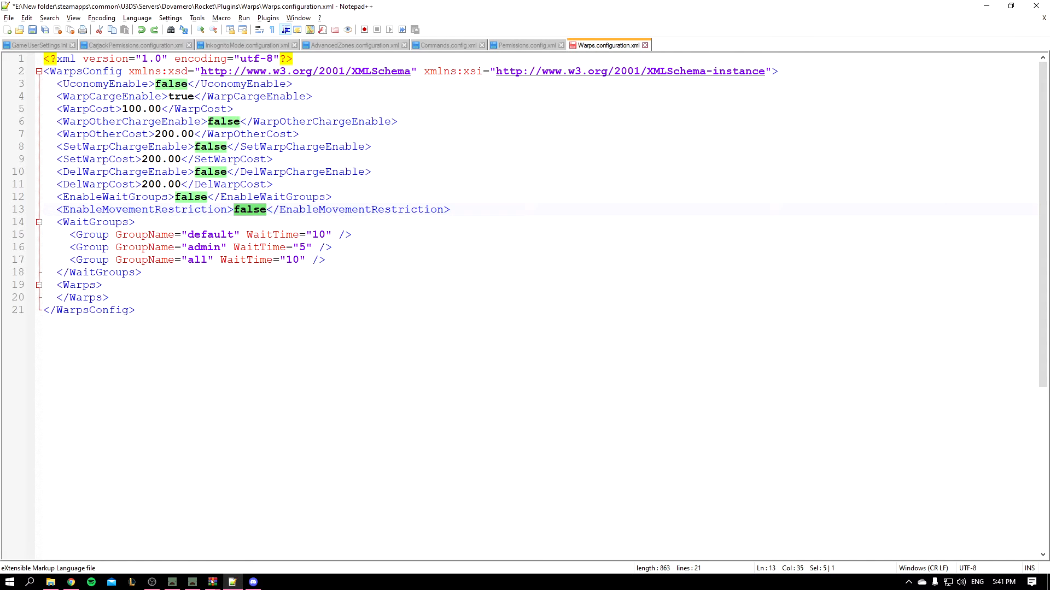
pyautogui.write('true')
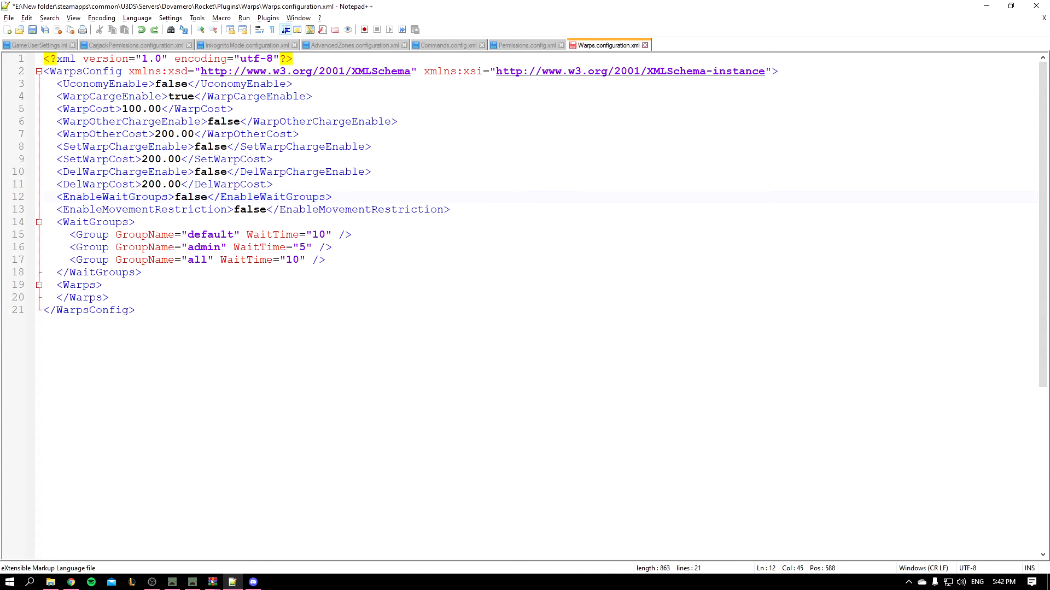
pyautogui.click(331, 195)
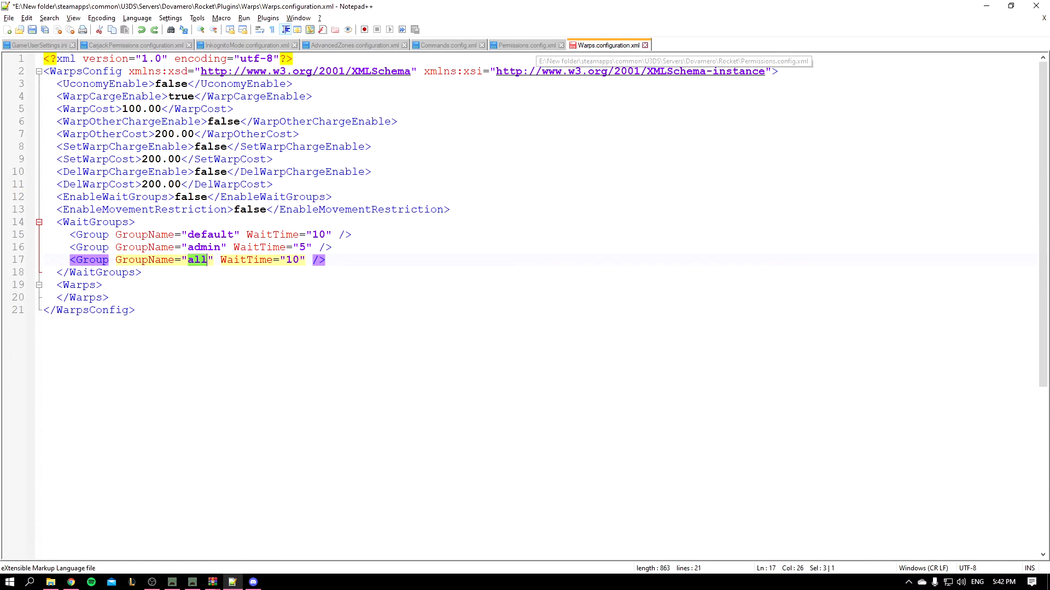
# Check the vip group id in the Permissions file and name the new zero-wait group vip.
pyautogui.click(526, 45)
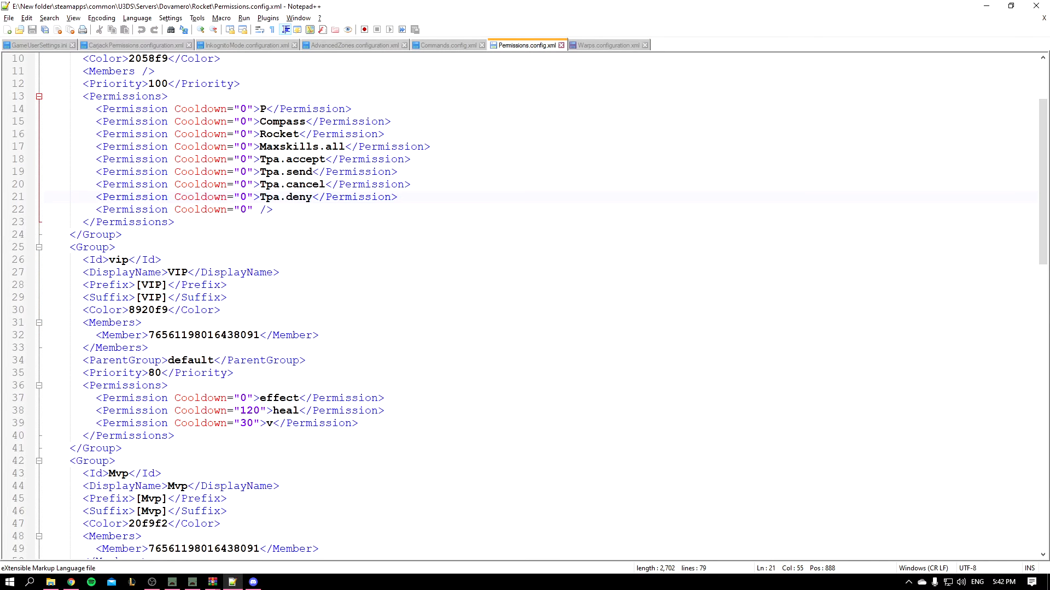
pyautogui.doubleClick(118, 261)
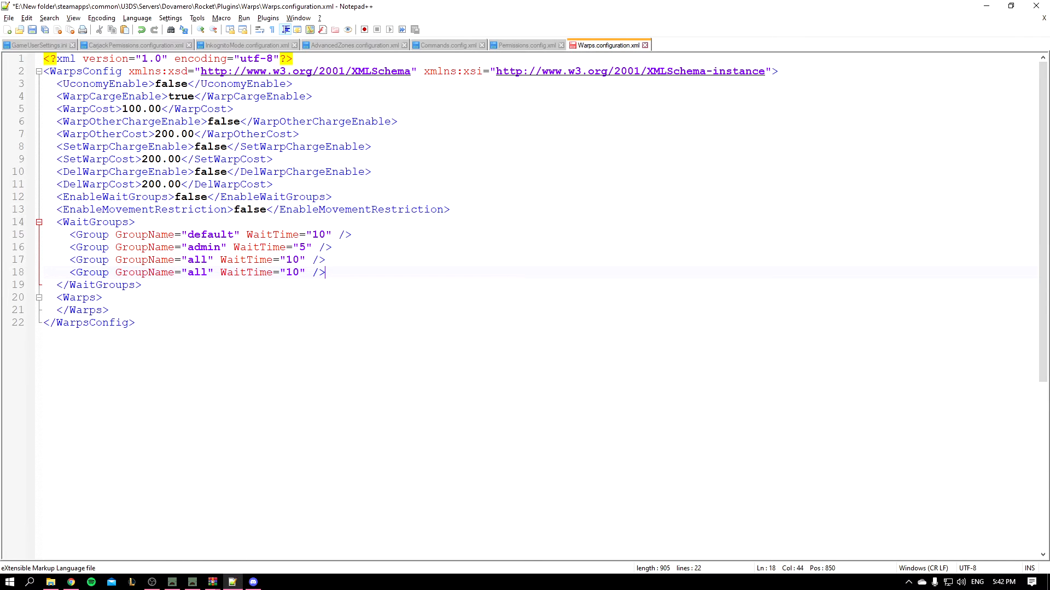
pyautogui.click(527, 45)
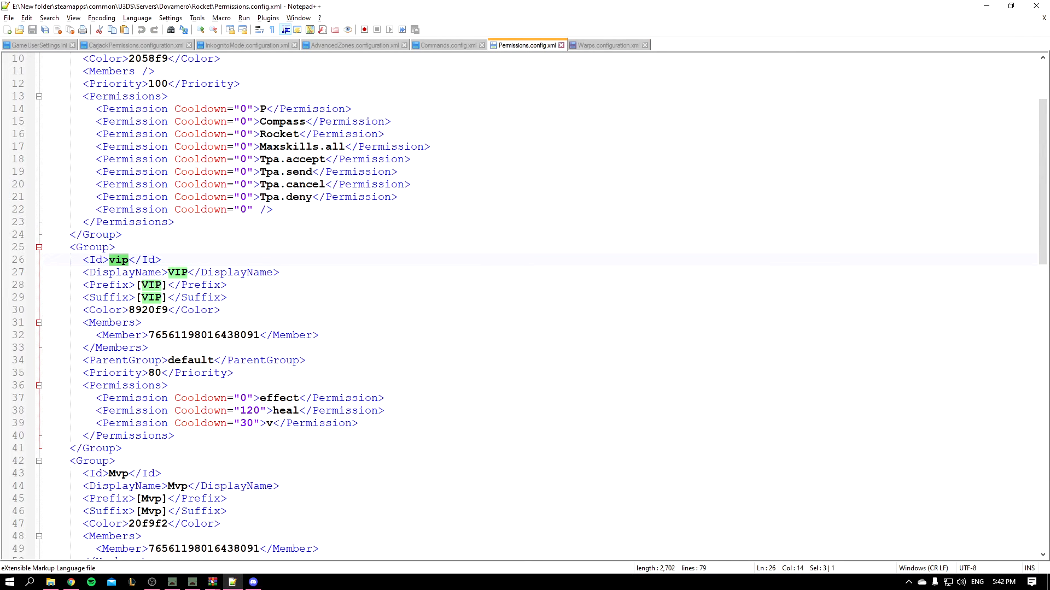
pyautogui.click(608, 45)
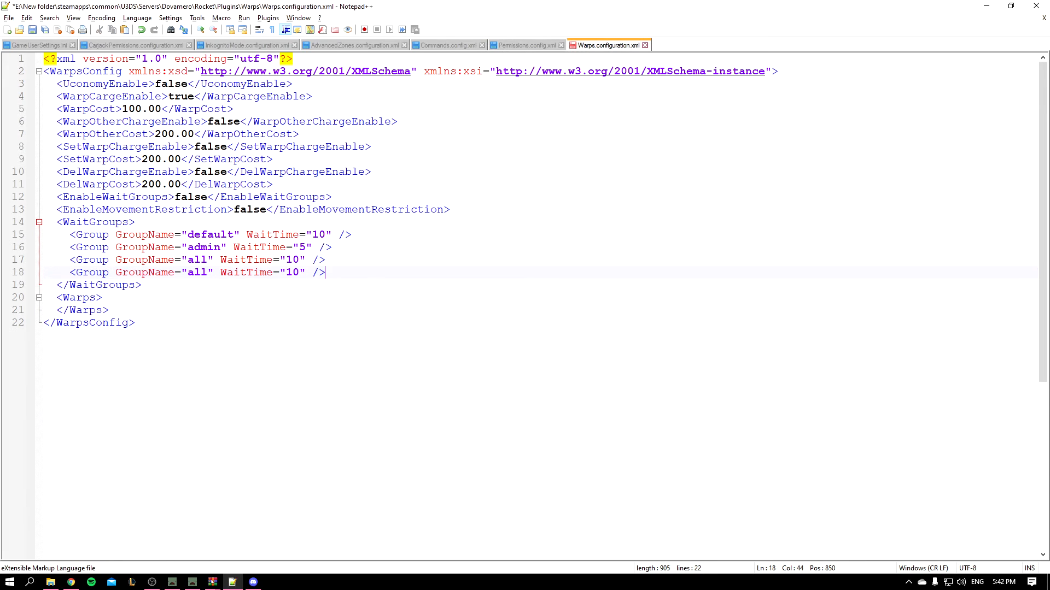
pyautogui.write('vip')
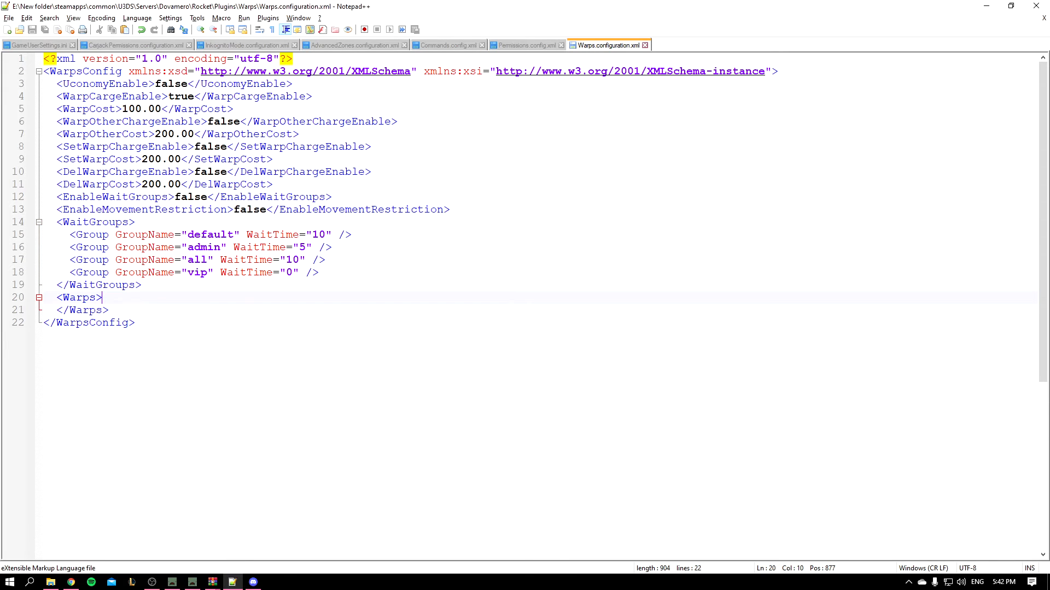
pyautogui.click(526, 45)
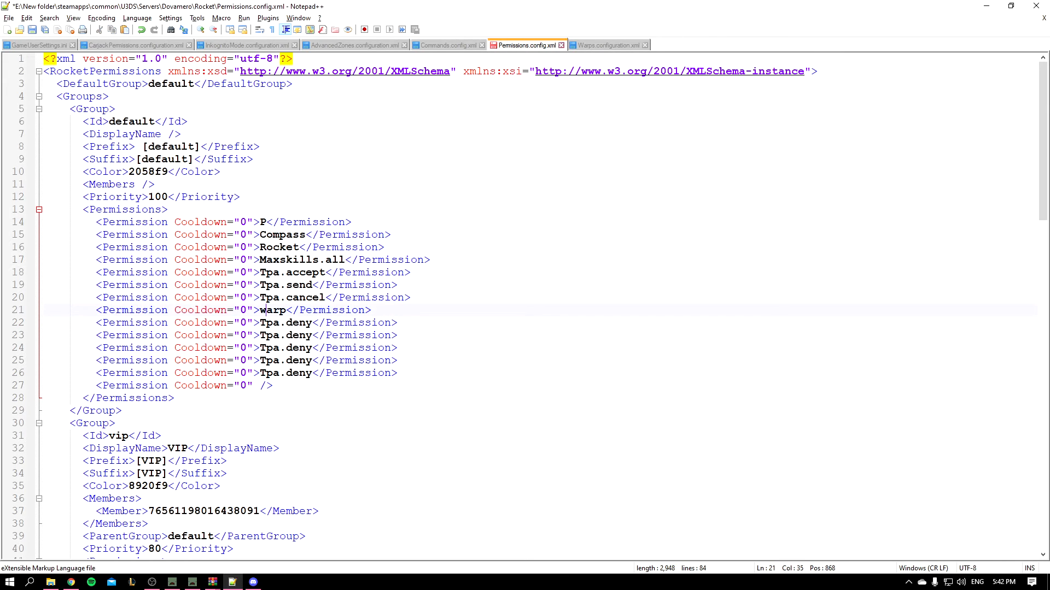
# Replace duplicate Tpa.deny entries with warp.other and warpcharge.override permissions for the default group.
pyautogui.doubleClick(284, 321)
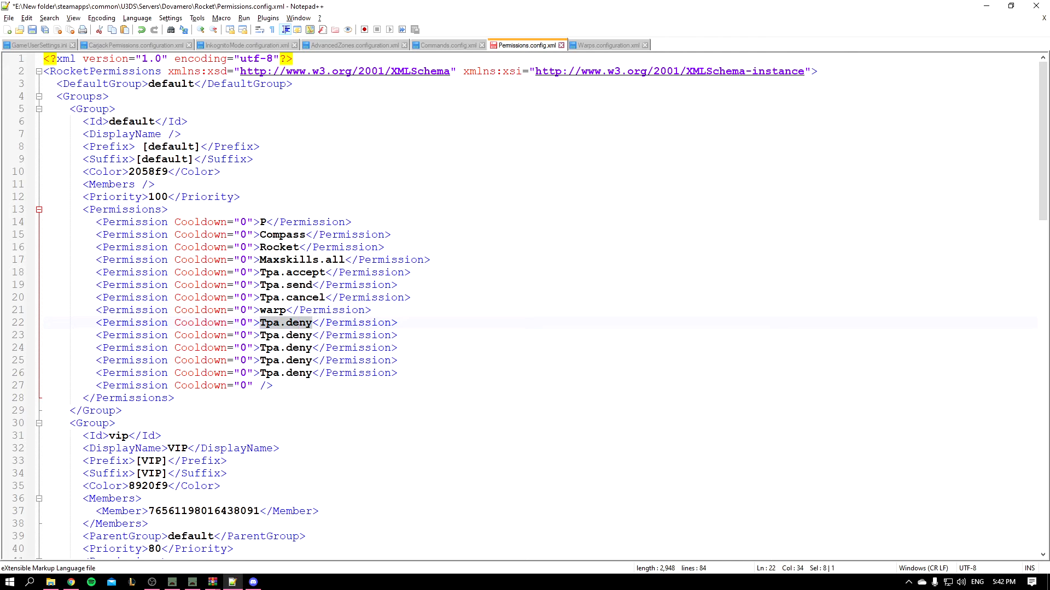
pyautogui.write('warp.o')
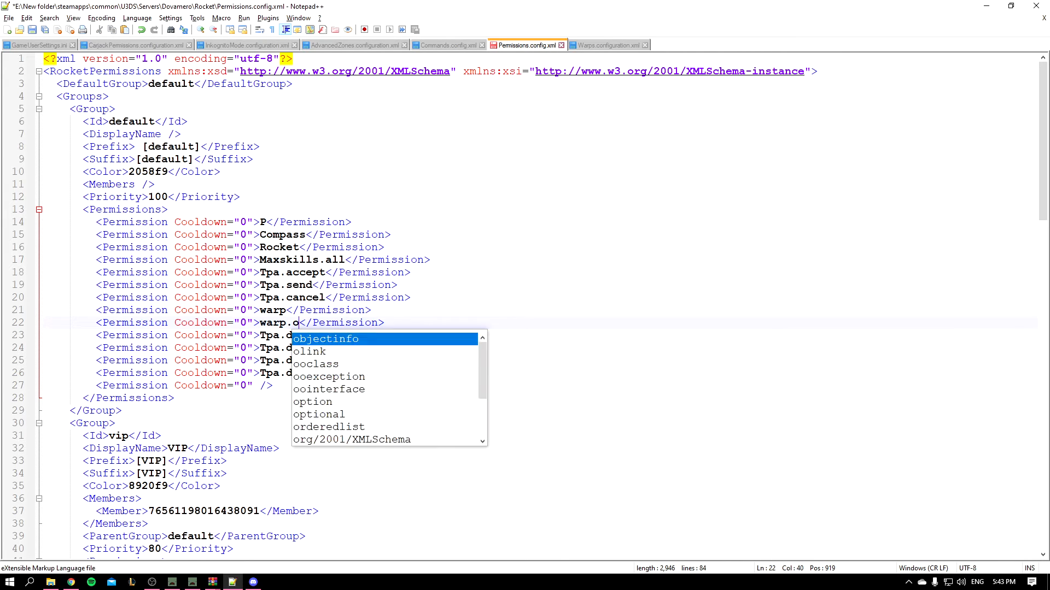
pyautogui.write('ther')
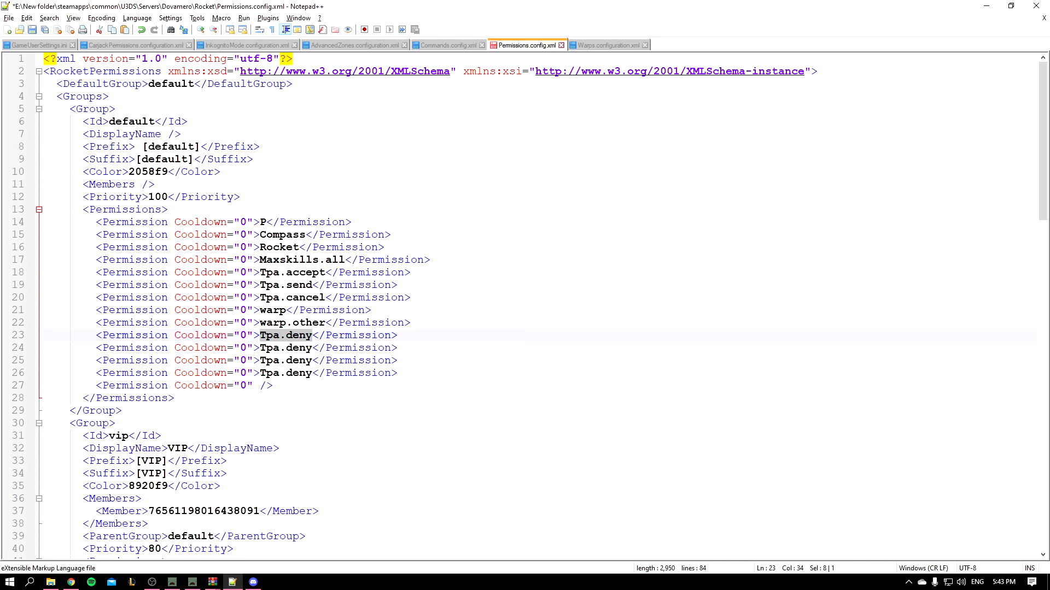
pyautogui.write('warpch')
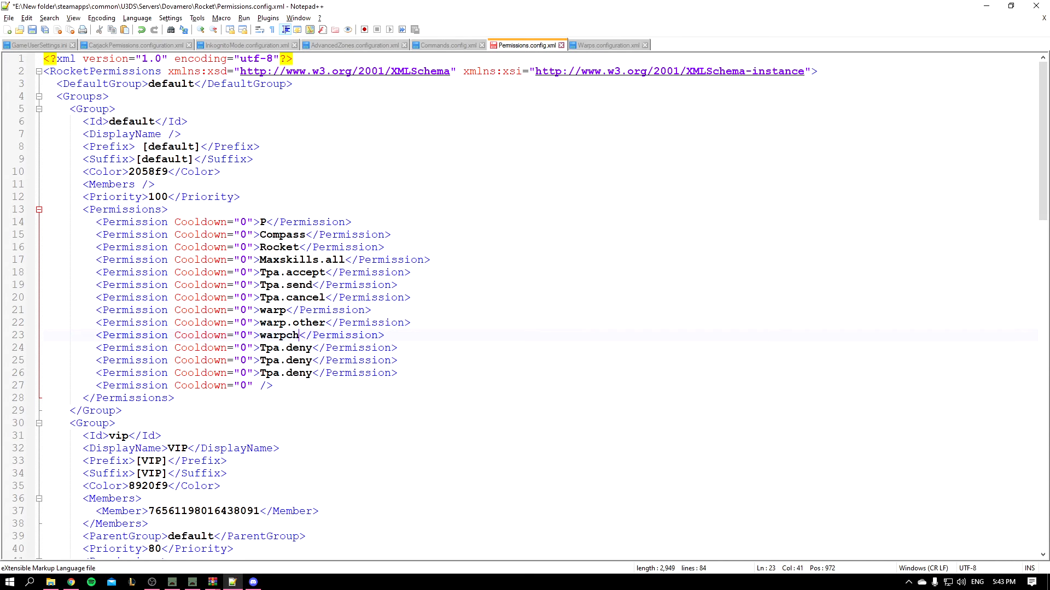
pyautogui.write('arge.overrid')
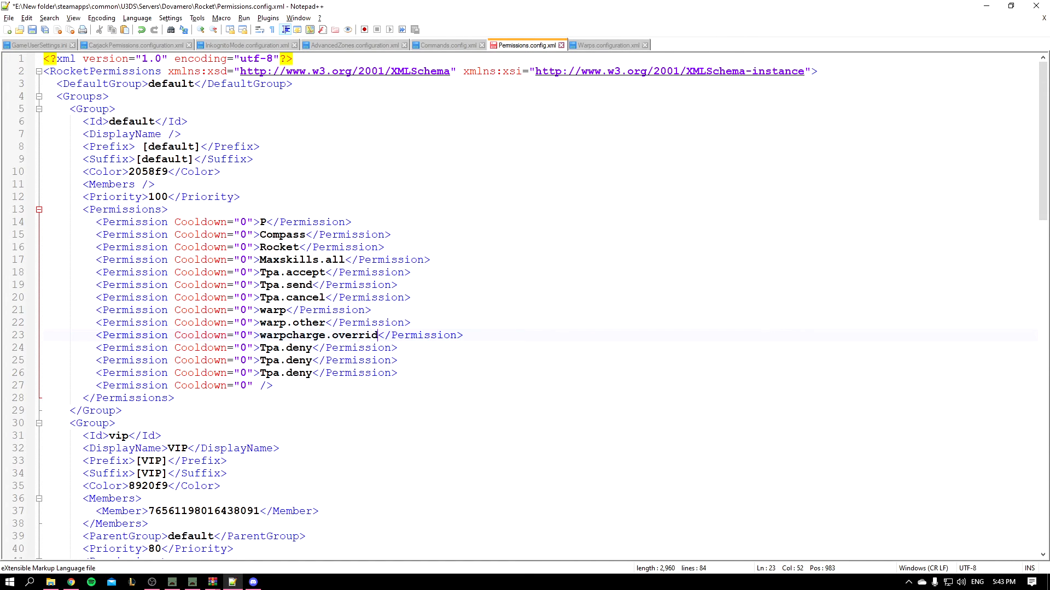
pyautogui.write('e')
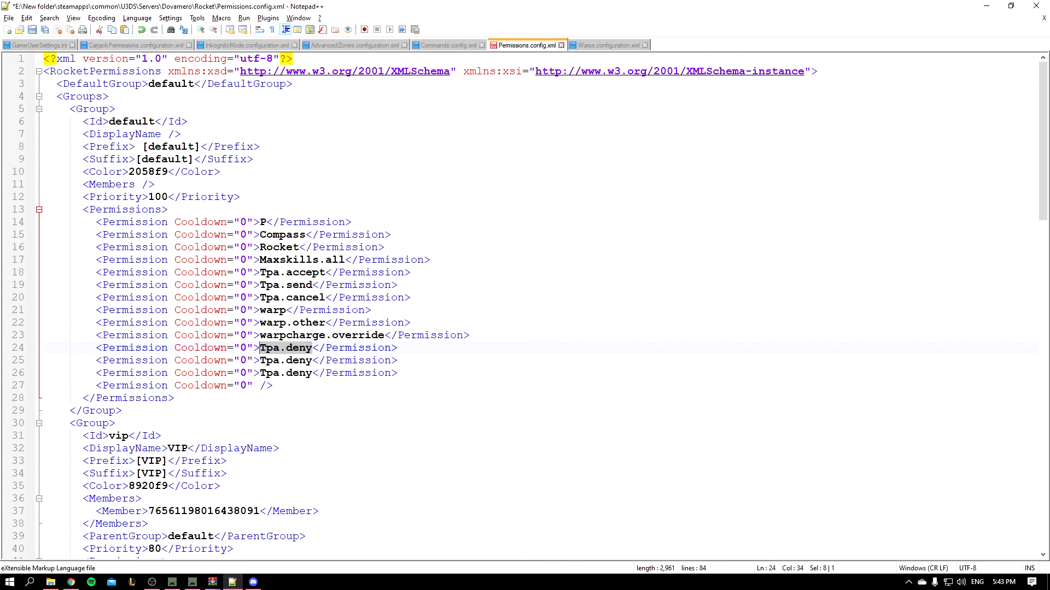
# Add setwarp, delwarp and warp permissions in place of the remaining Tpa.deny entries.
pyautogui.write('setwarp')
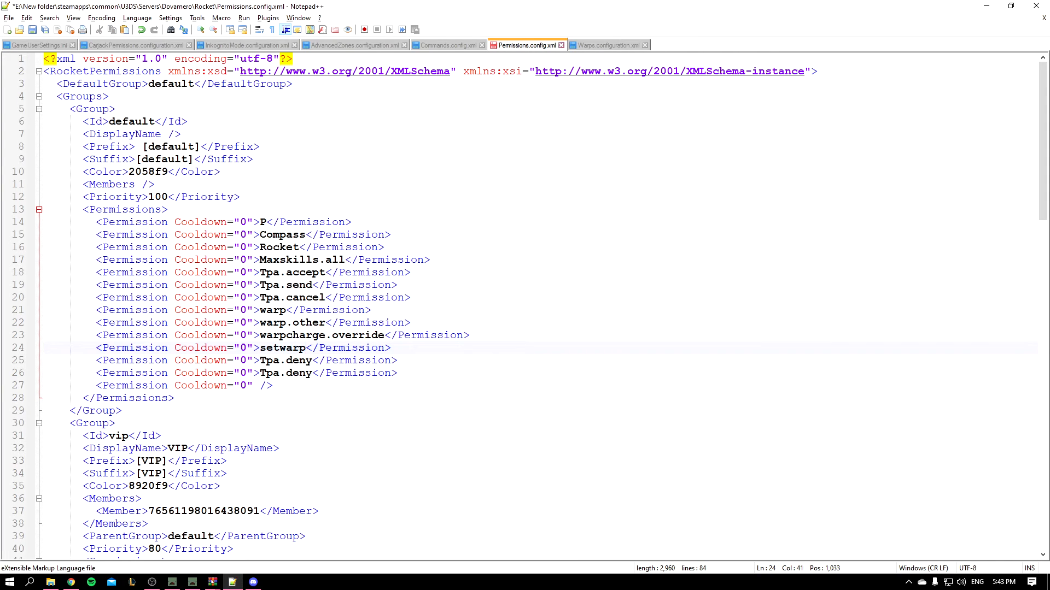
pyautogui.doubleClick(284, 360)
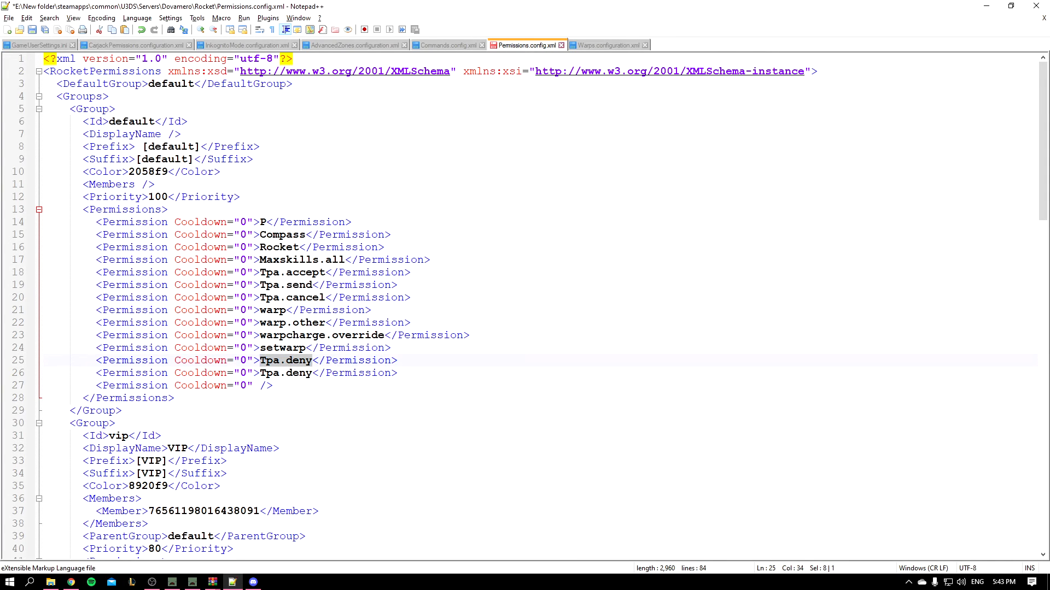
pyautogui.write('delwarp')
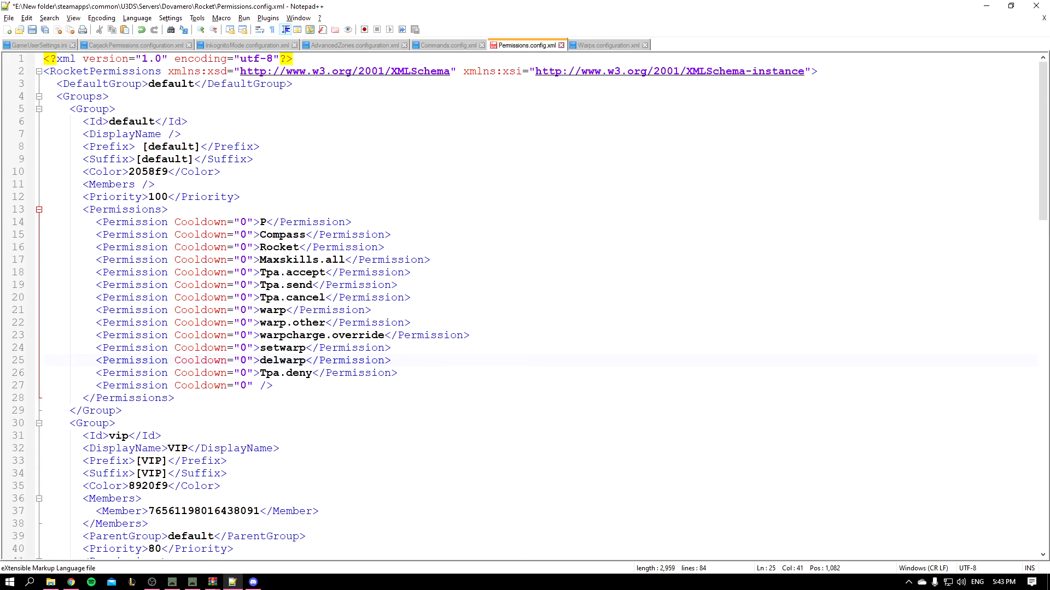
pyautogui.write('war')
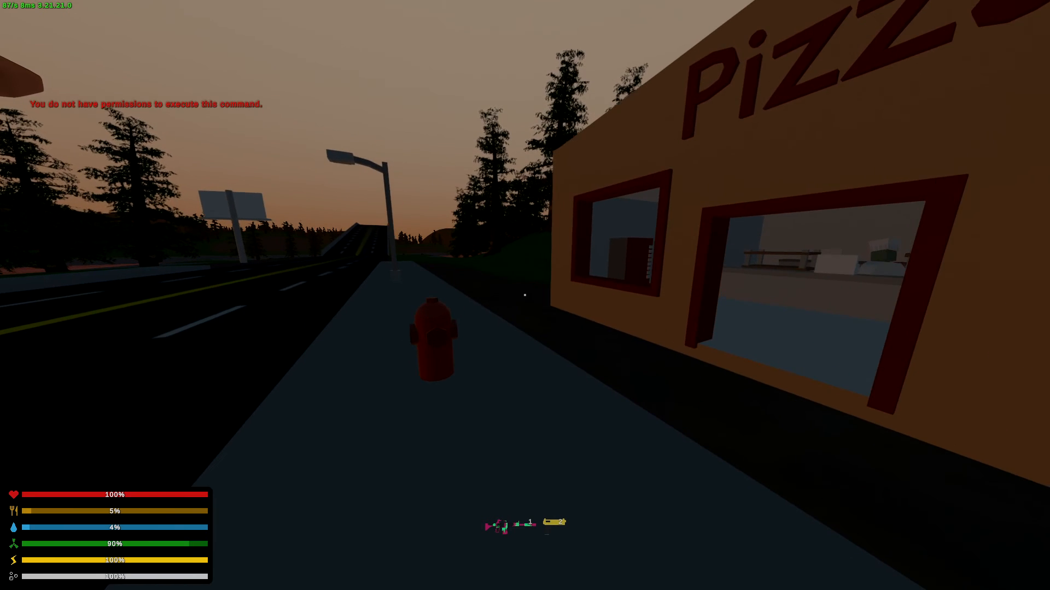
# Return to the game and run /setwarp hello then /warp hello beside the pizza shop.
pyautogui.press('Escape')
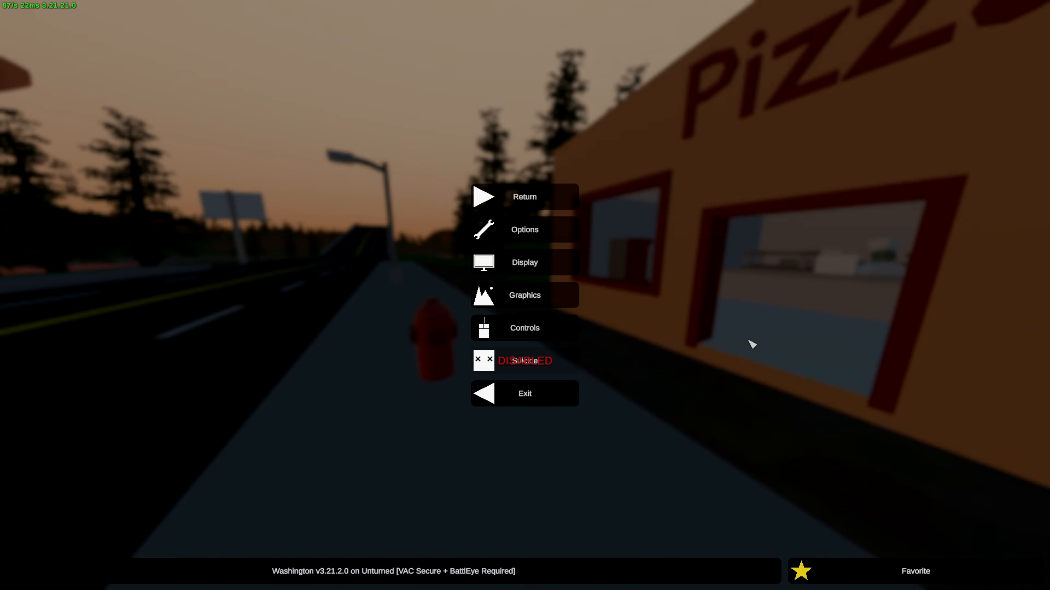
pyautogui.click(524, 196)
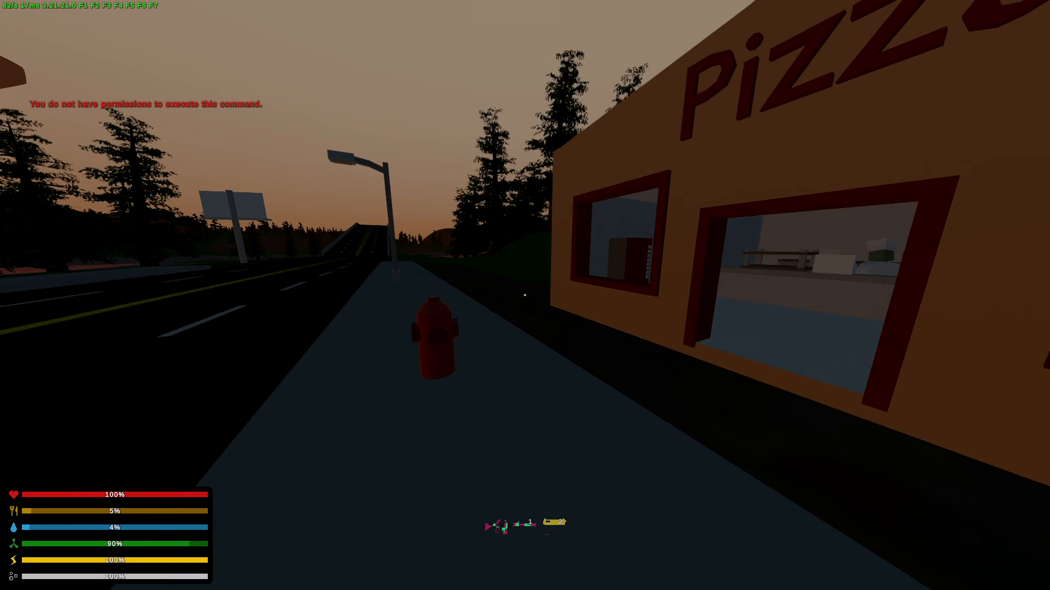
pyautogui.write('/setwarp h')
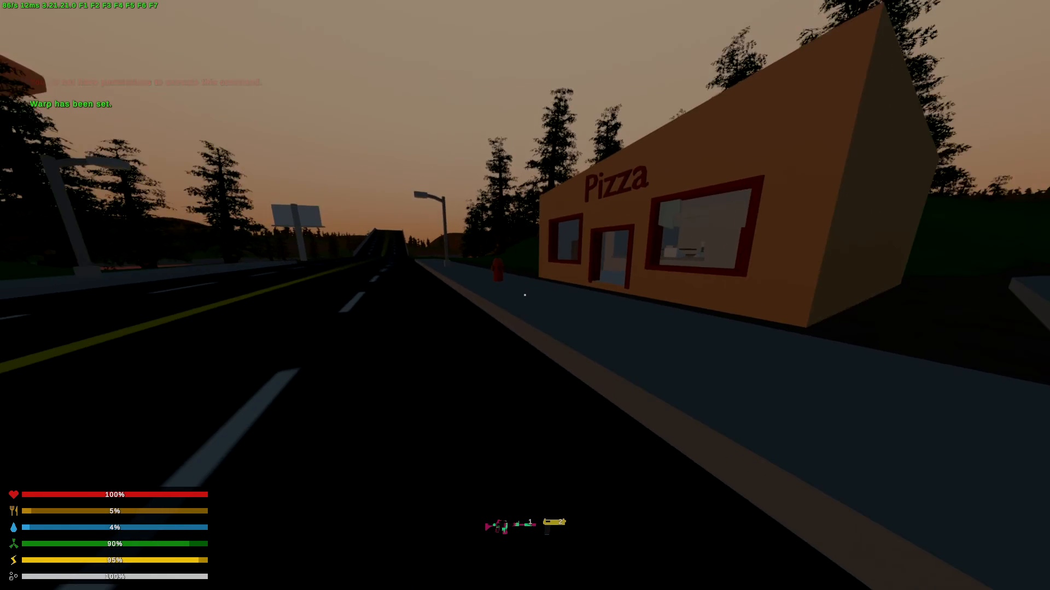
pyautogui.write('/warp hello')
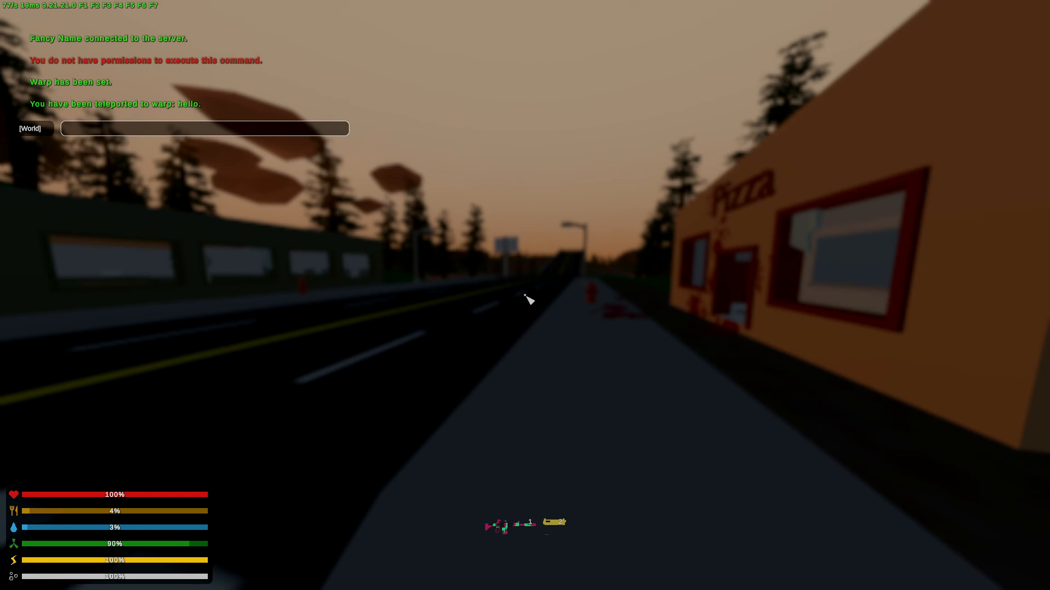
# Run /warp hello dova to teleport the other player to the hello warp.
pyautogui.write('/warp')
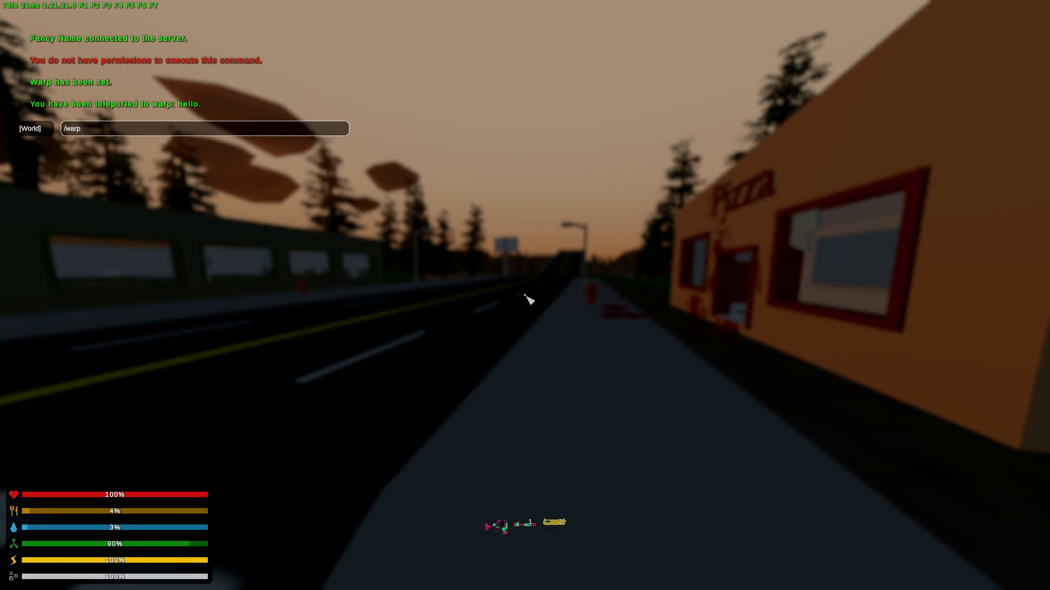
pyautogui.write('hello dova')
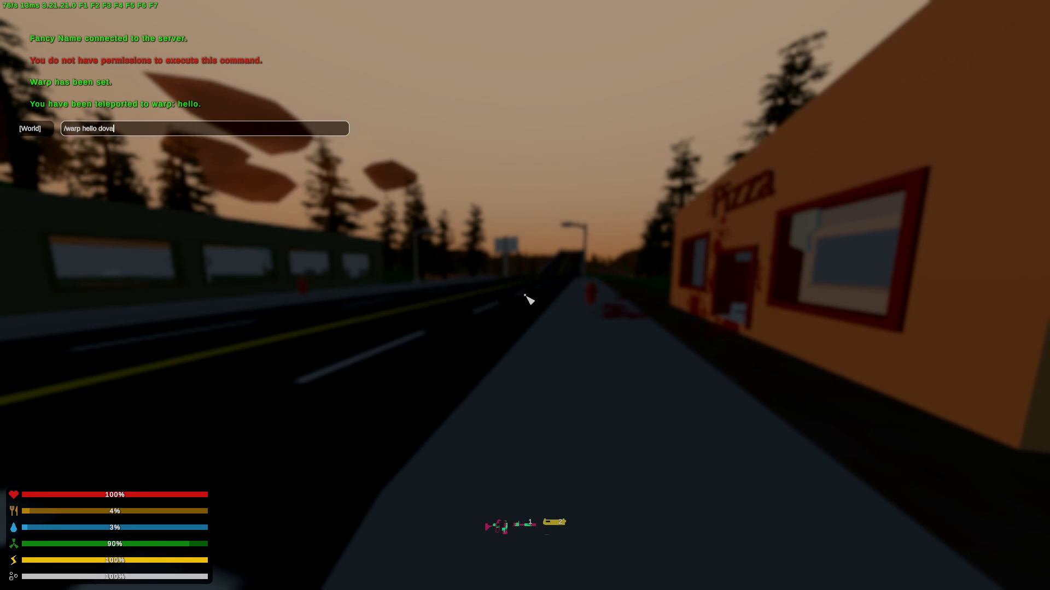
pyautogui.press('Return')
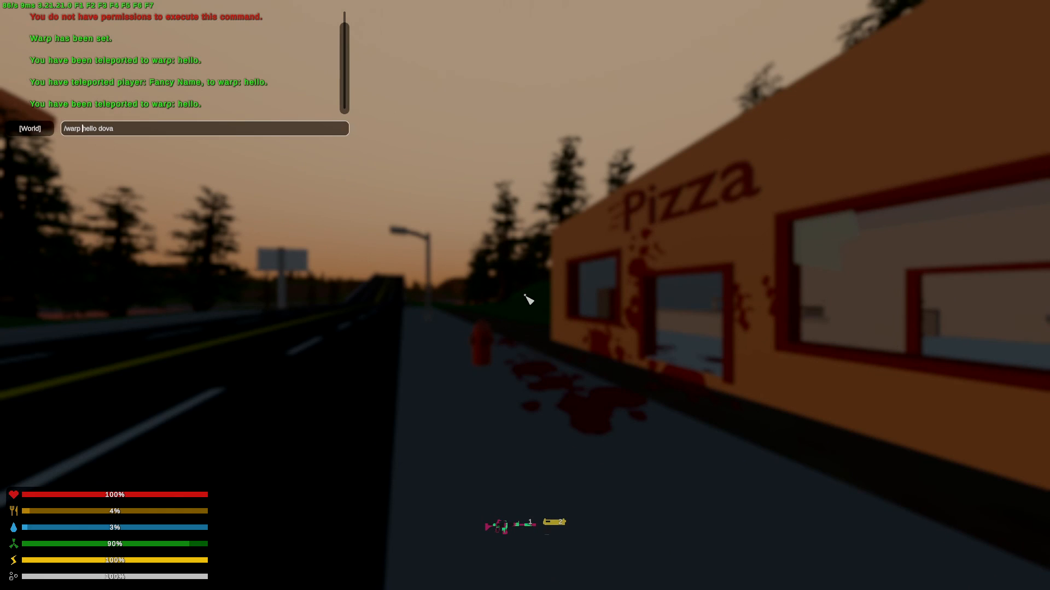